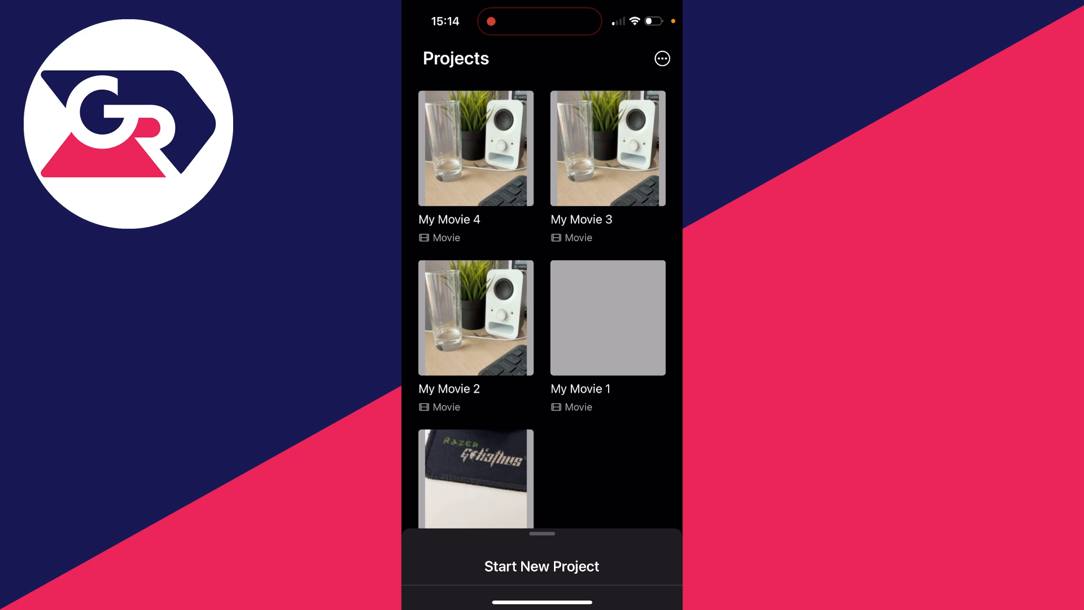
Start a new movie and deselect the speaker close-up, keeping only the glass-and-speaker clip
click(541, 566)
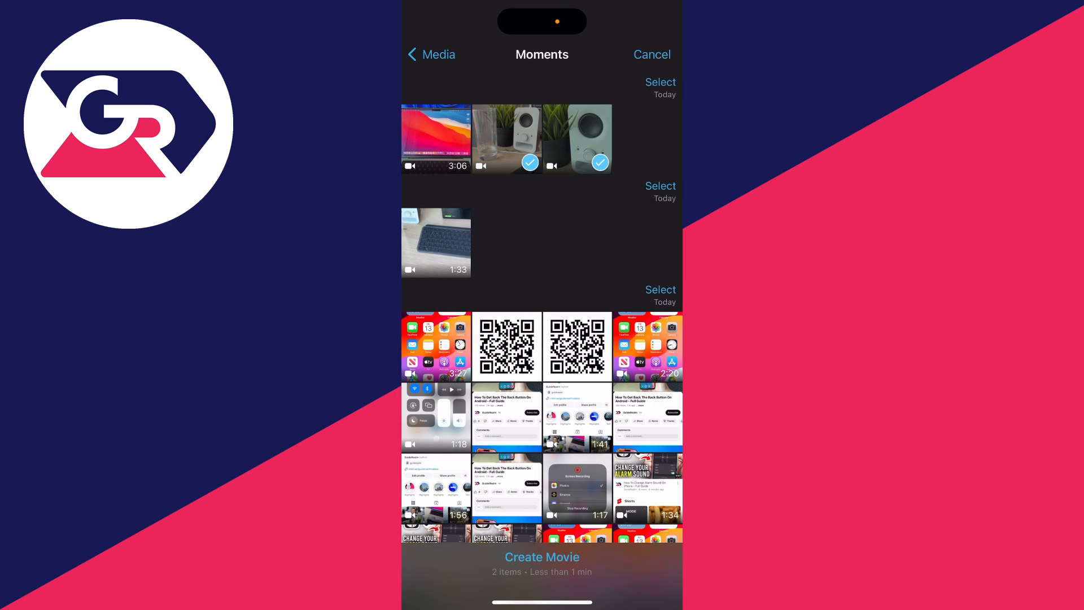
click(598, 162)
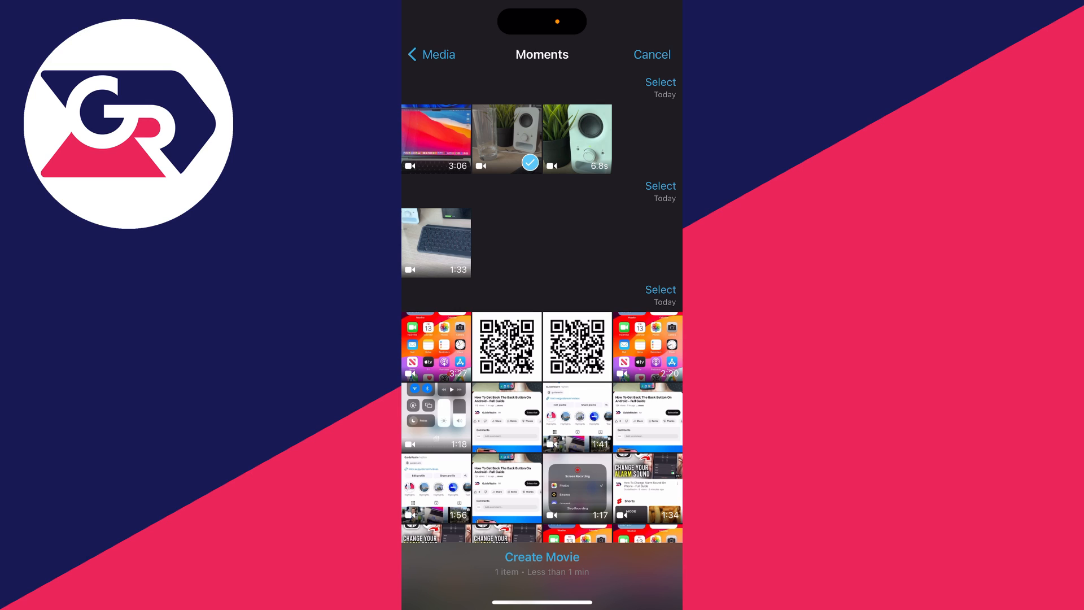
Create My Movie 5 from the glass-and-speaker clip and add a title style
click(542, 557)
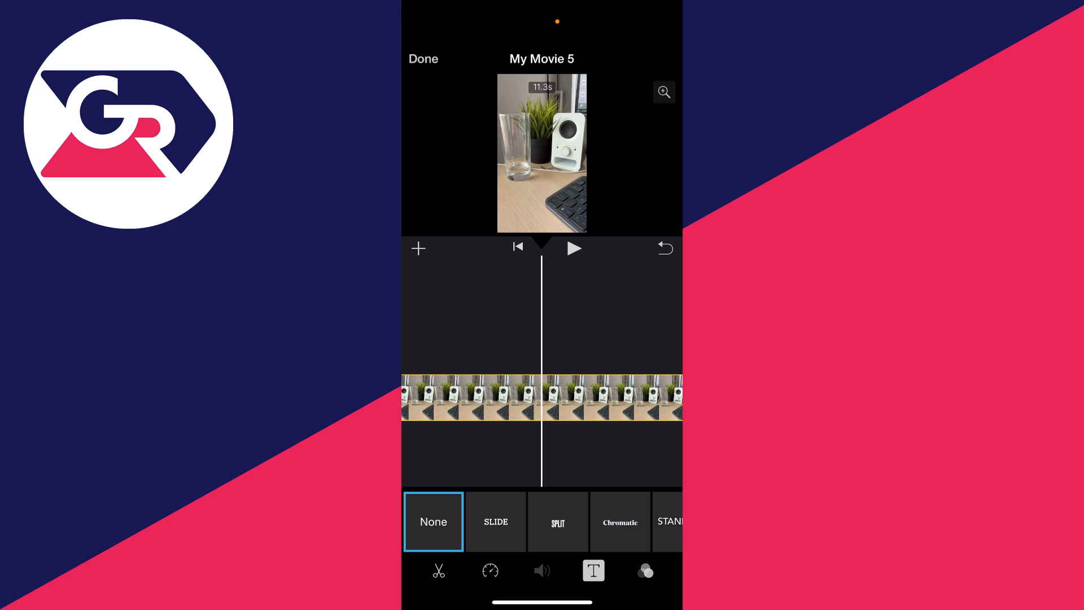
click(495, 522)
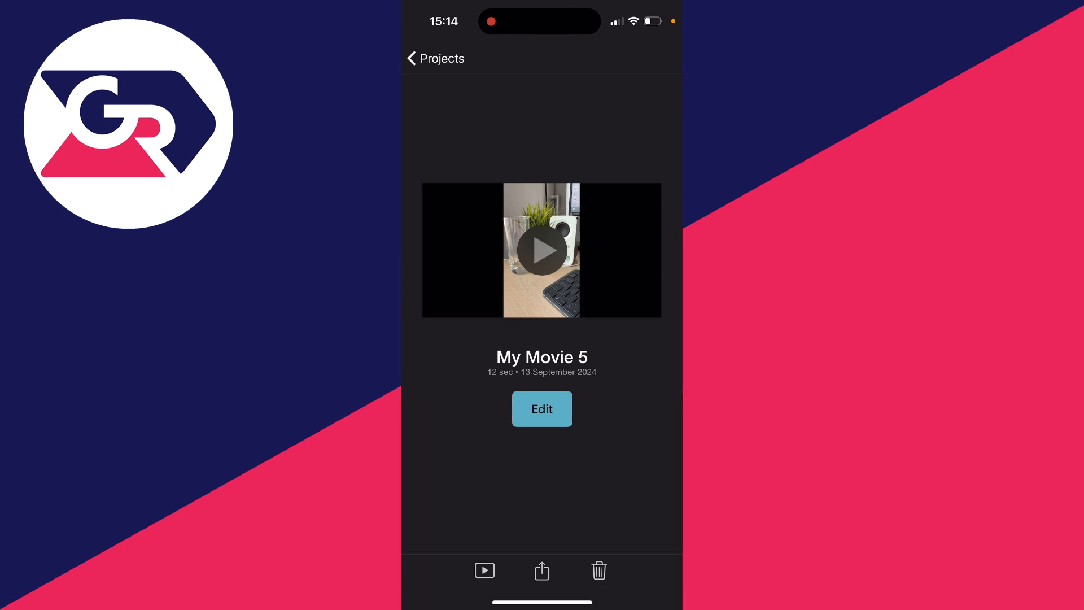
Save My Movie 5 as a video to the photo library and open it for editing in Photos
click(541, 571)
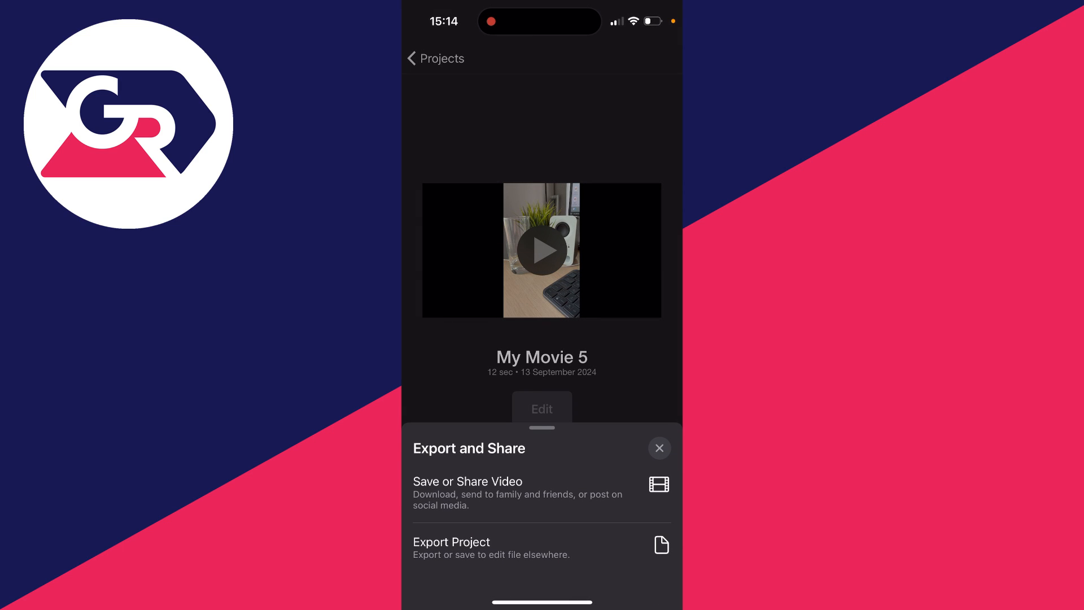
click(659, 448)
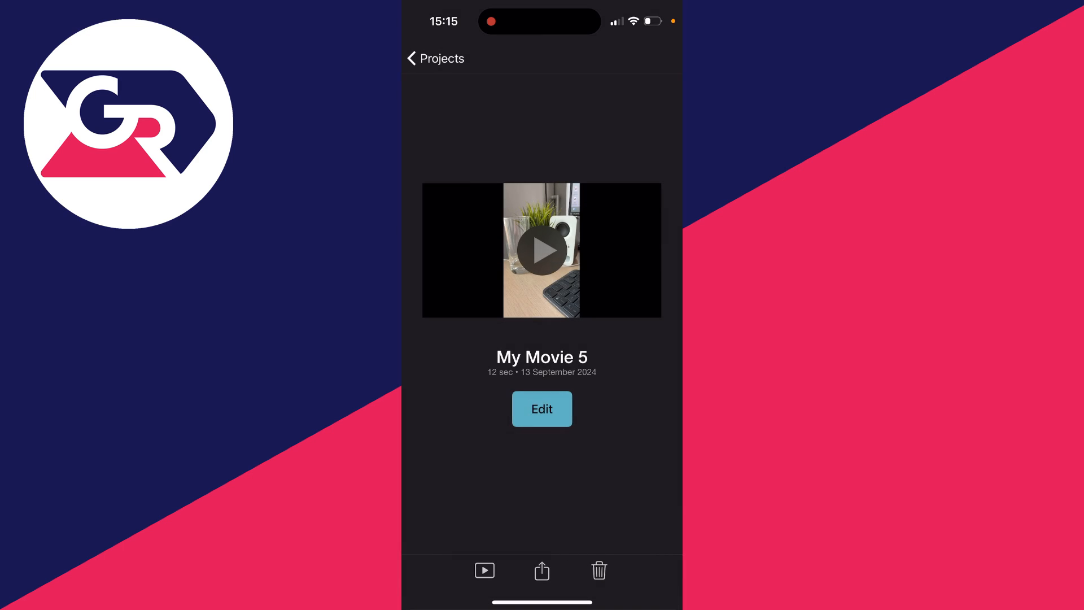
click(541, 569)
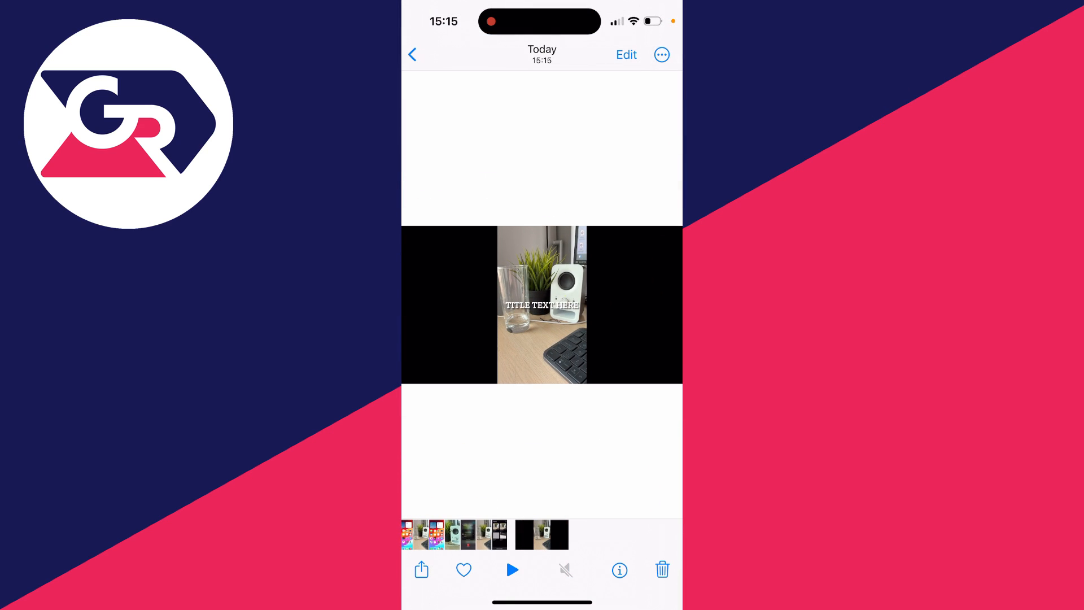
click(625, 55)
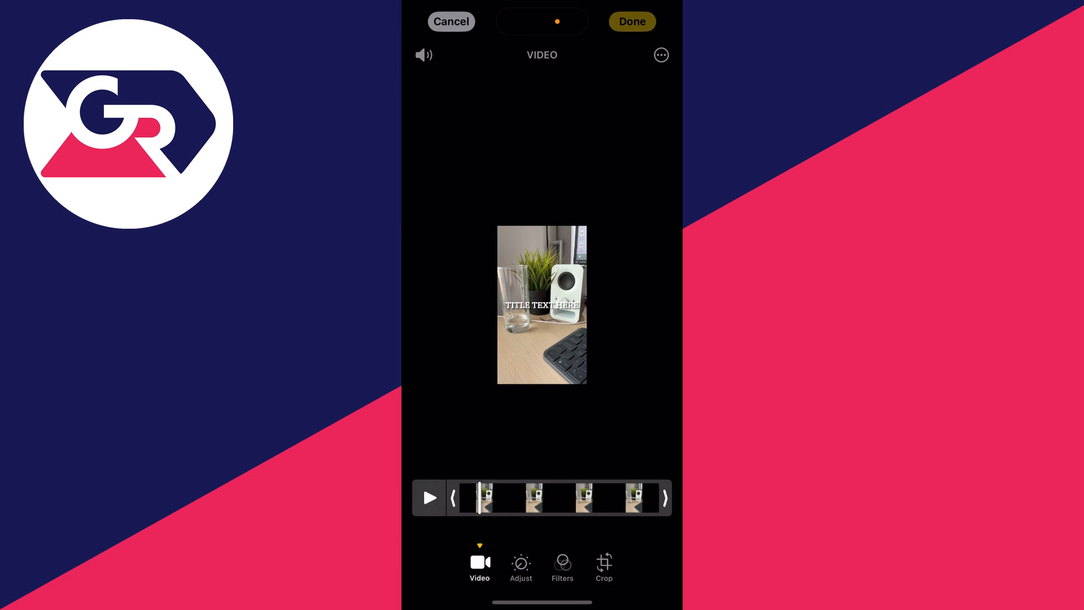
Auto-crop the saved video to the portrait frame, removing the black bars, and save
click(603, 566)
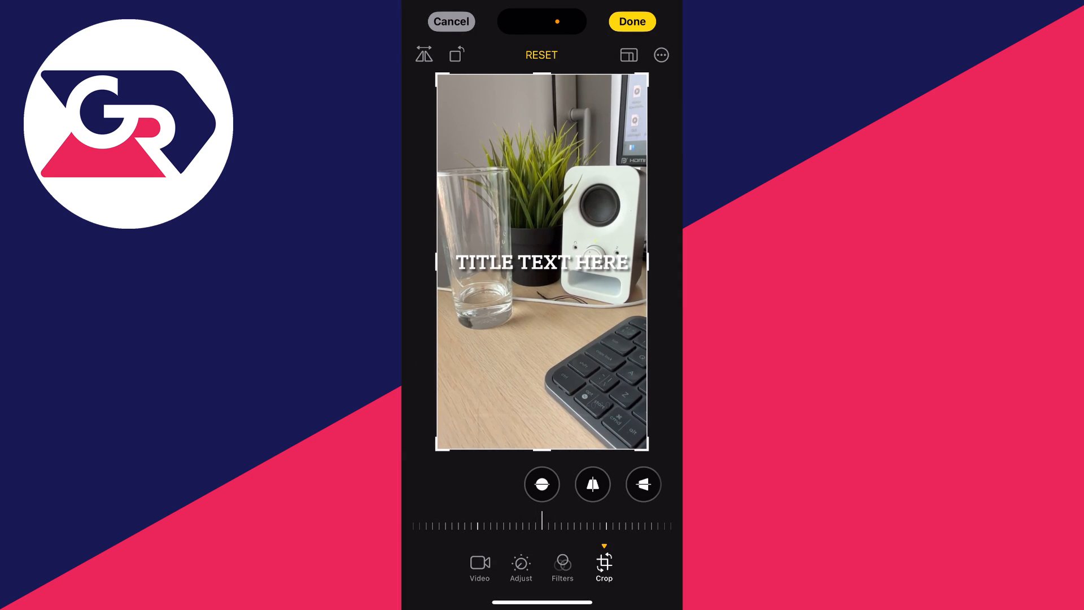
click(630, 21)
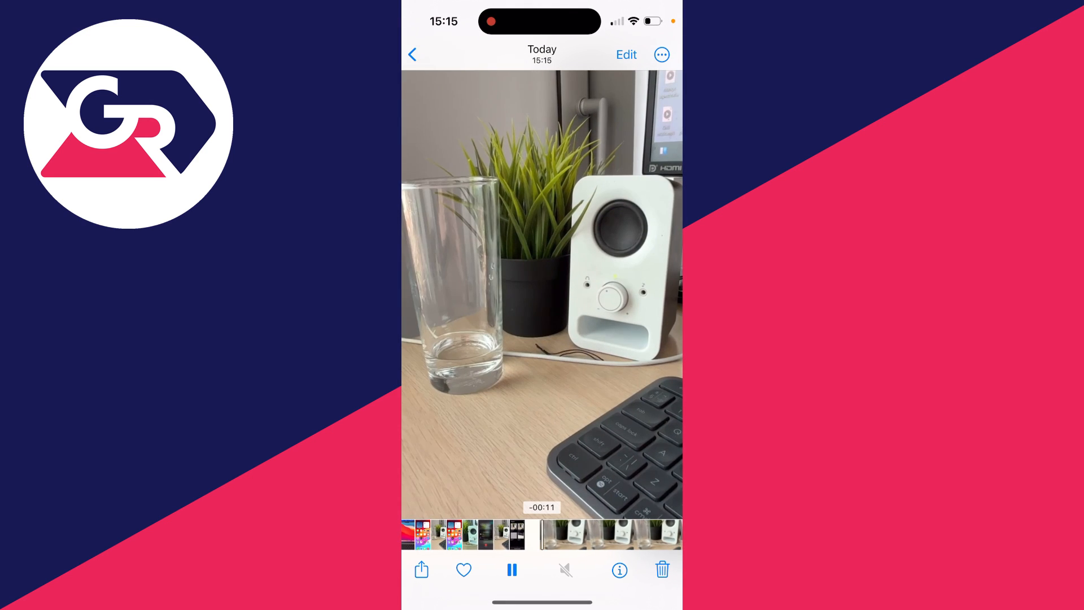